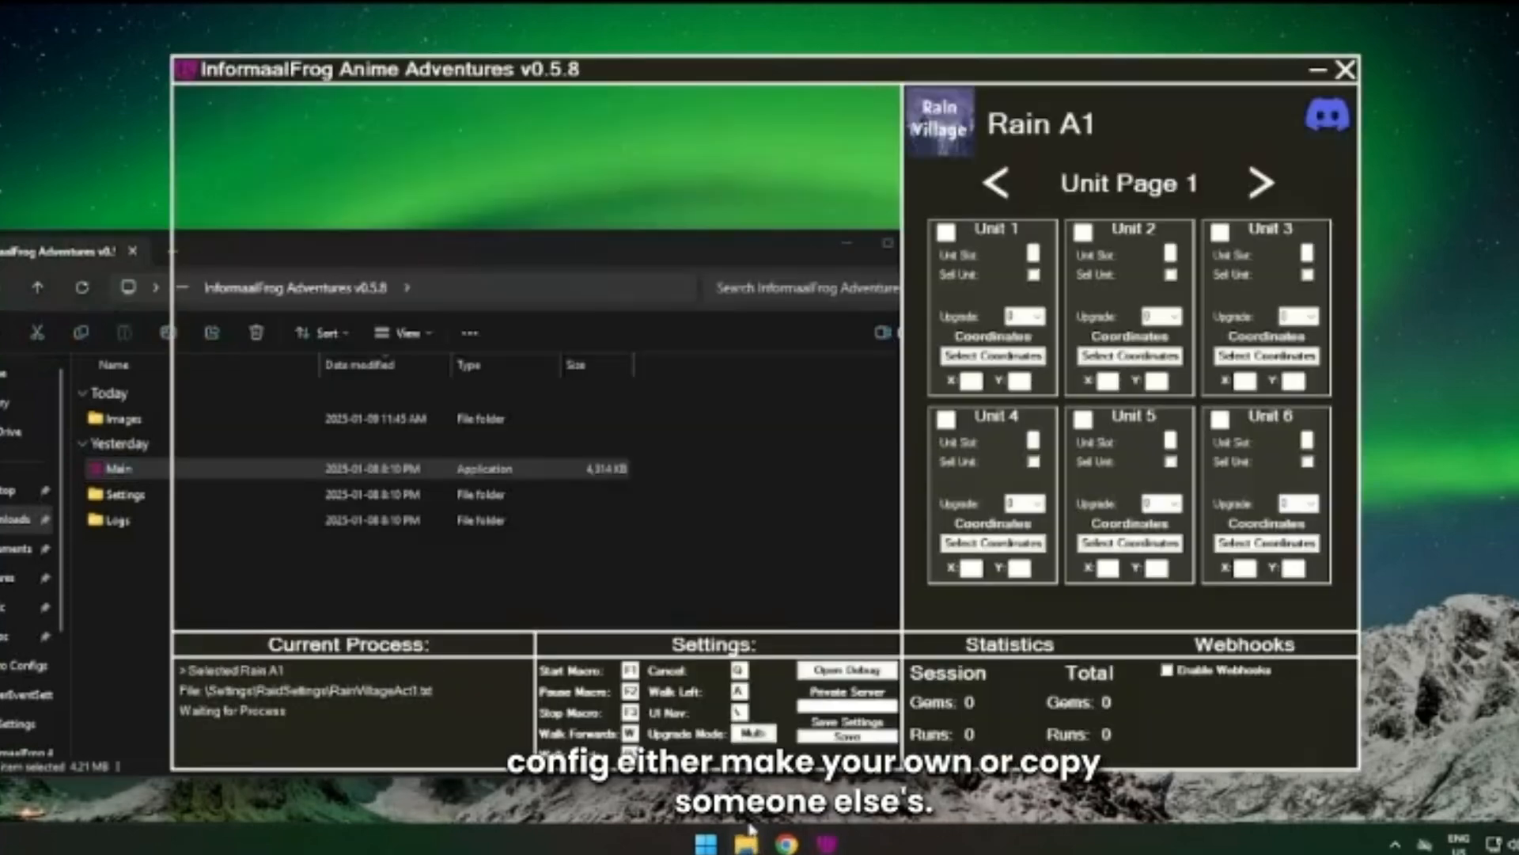
- Page through the Rain A1 unit pages and return to Unit Page 2, all slots empty
{"action": "left_click", "coordinate": [1258, 183]}
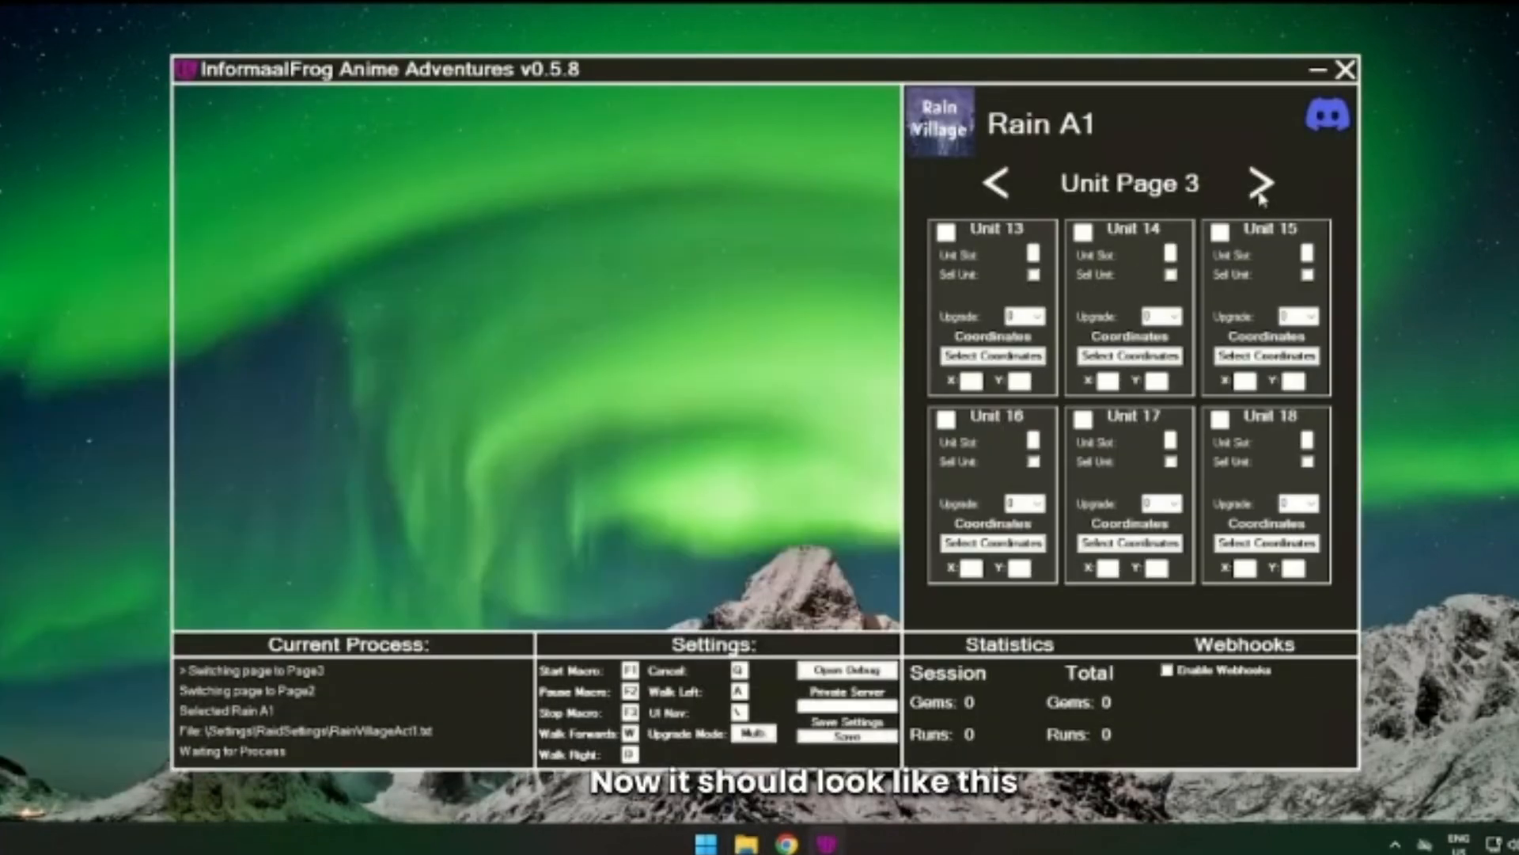
{"action": "left_click", "coordinate": [996, 182]}
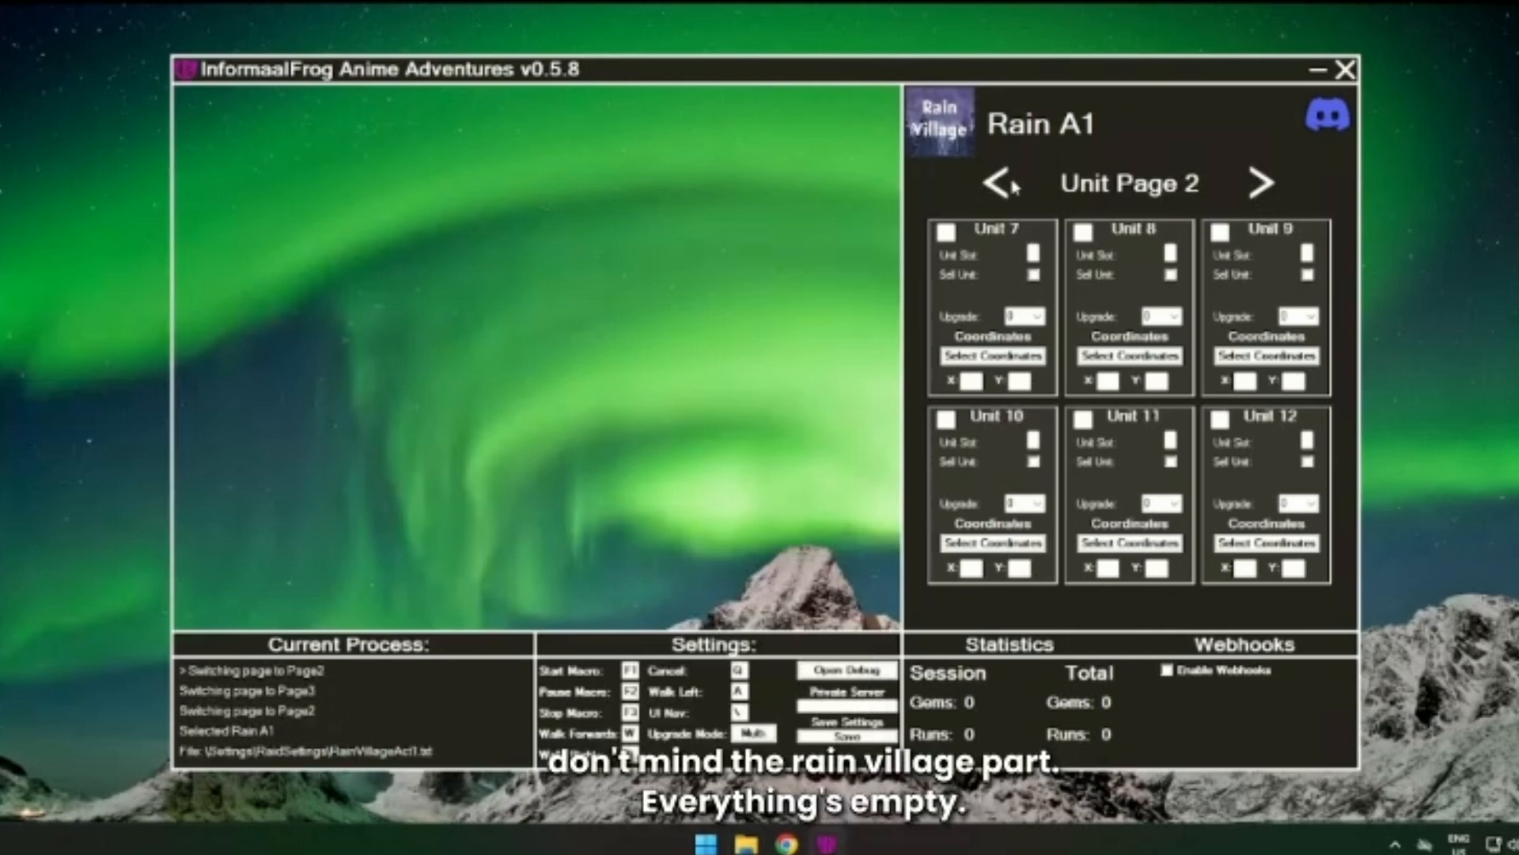
{"action": "left_click", "coordinate": [995, 183]}
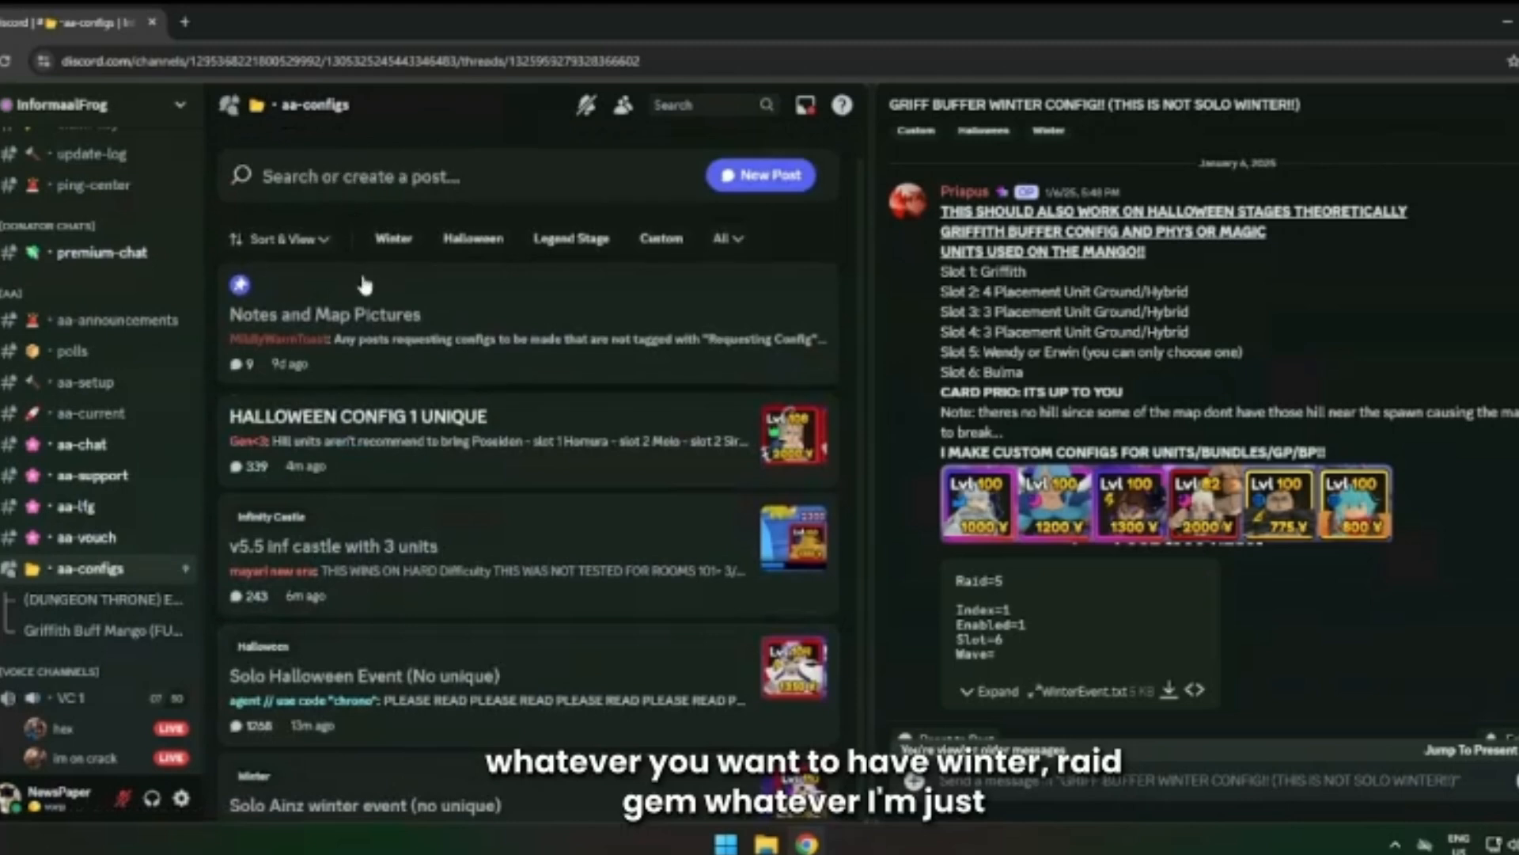
- Scroll the aa-configs forum and open the GRIFF BUFFER WINTER CONFIG!! post
{"action": "scroll", "scroll_direction": "down", "scroll_amount": 3}
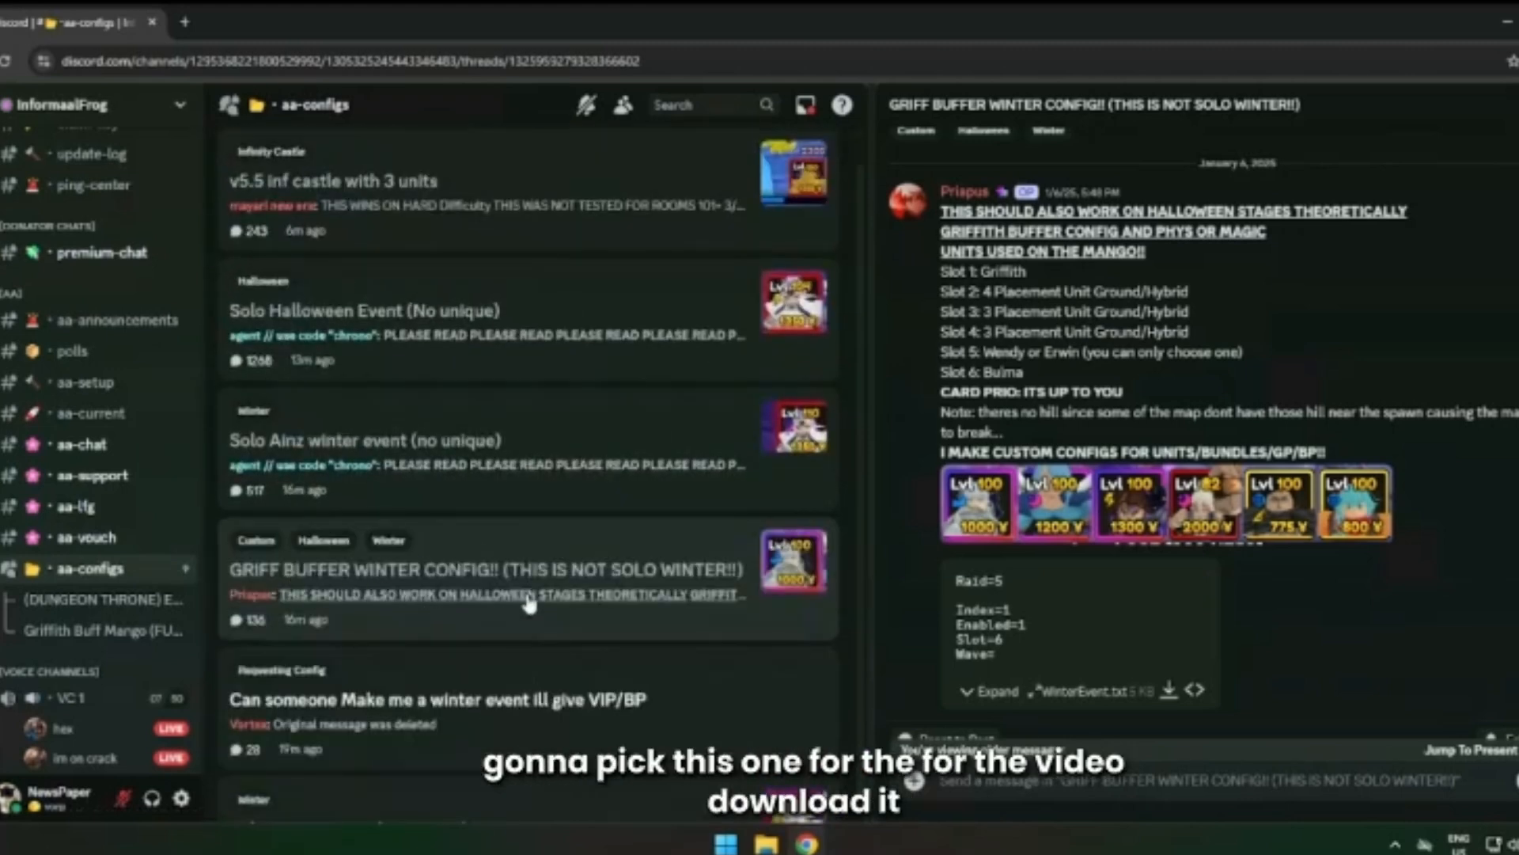
{"action": "left_click", "coordinate": [1170, 690]}
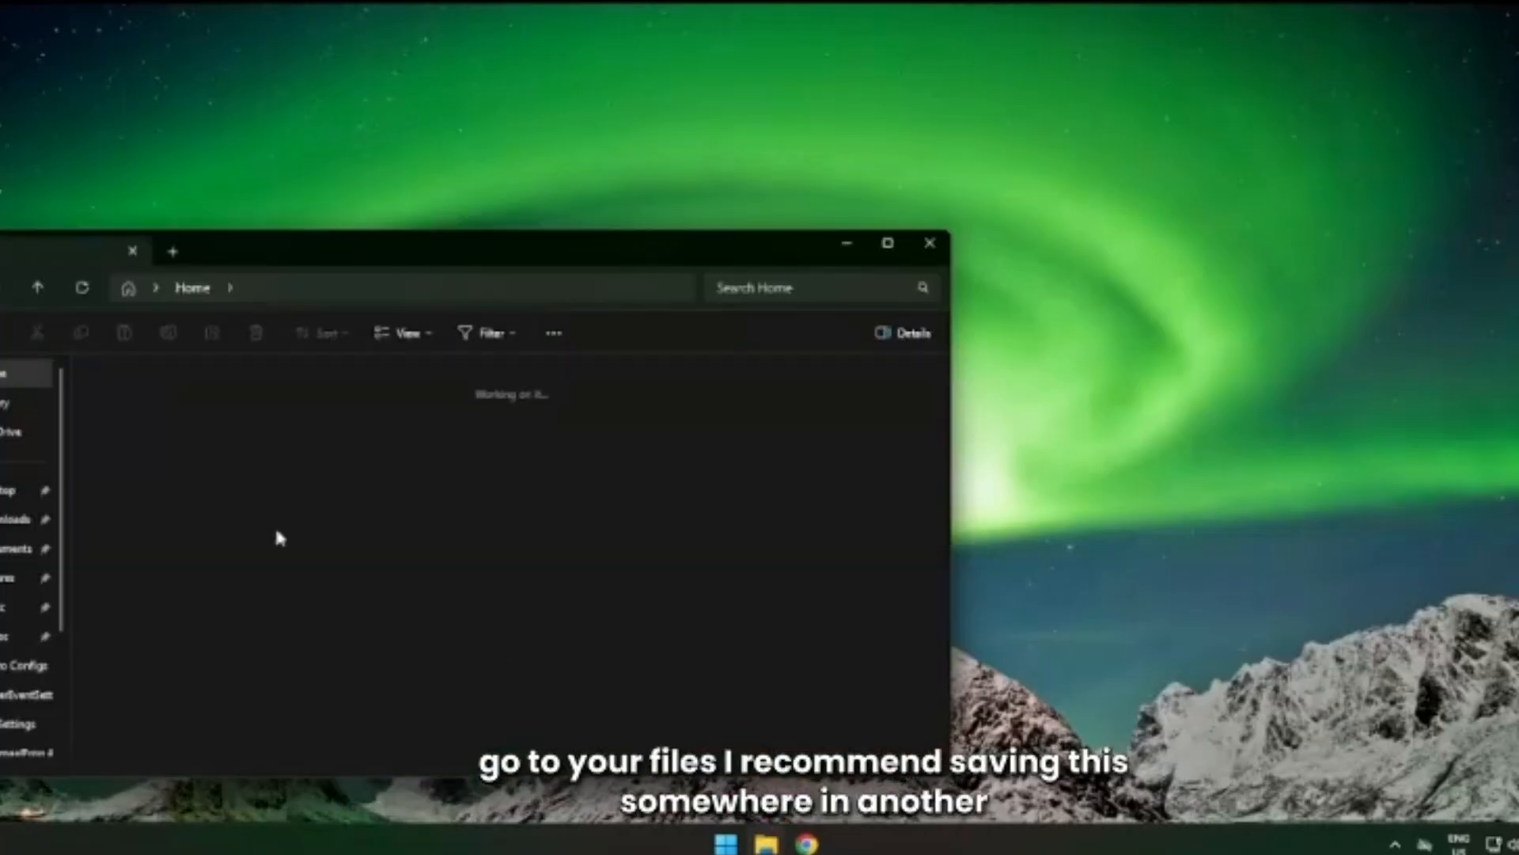
- Move WinterEvent.txt from Downloads into InformaalFrog Adventures > Settings > RaidSettings
{"action": "left_click", "coordinate": [14, 519]}
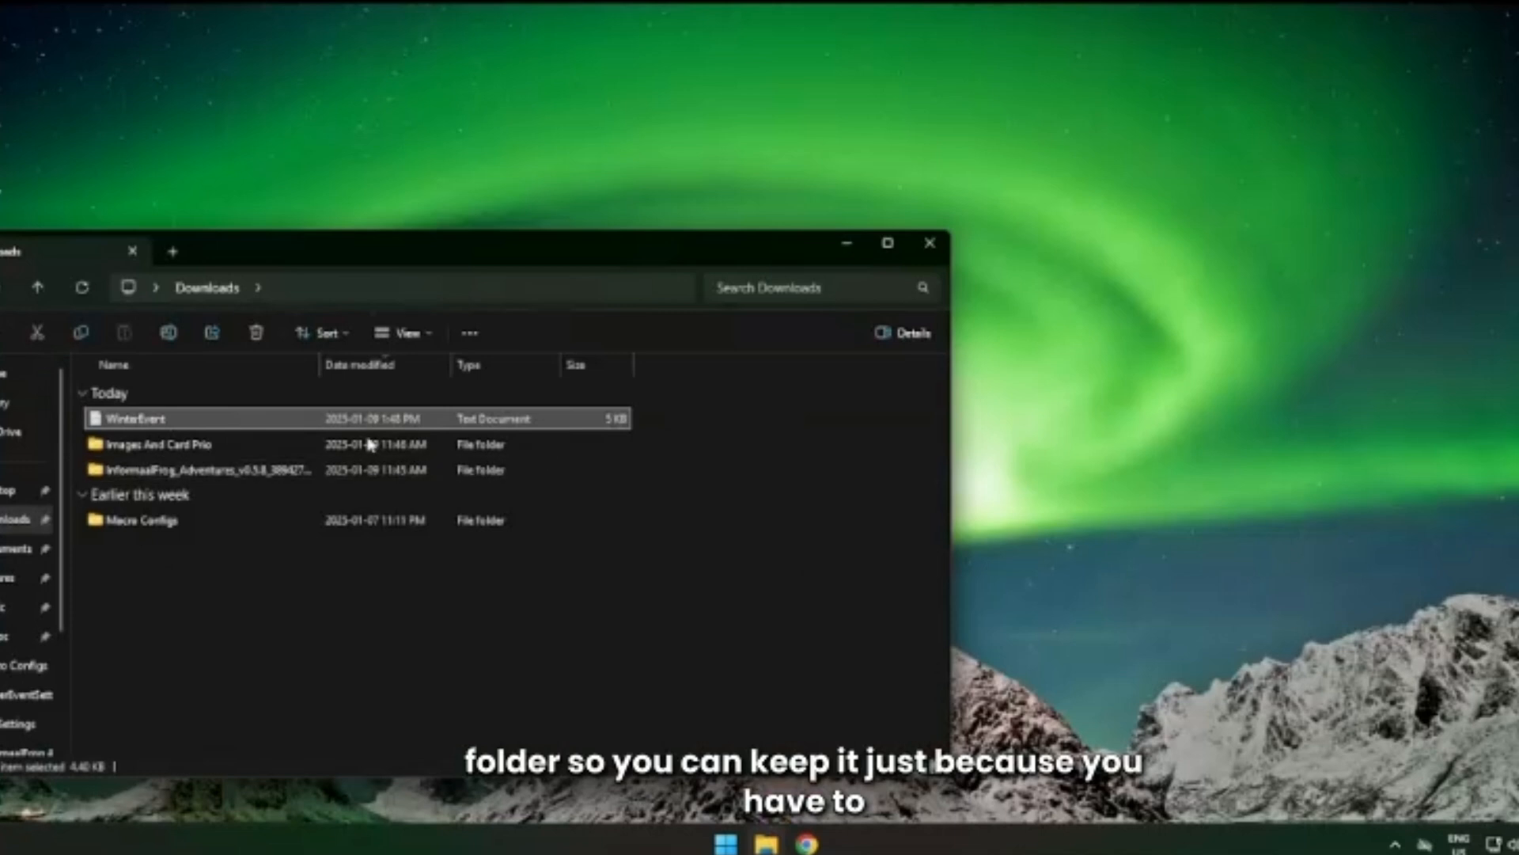
{"action": "mouse_move", "coordinate": [191, 418]}
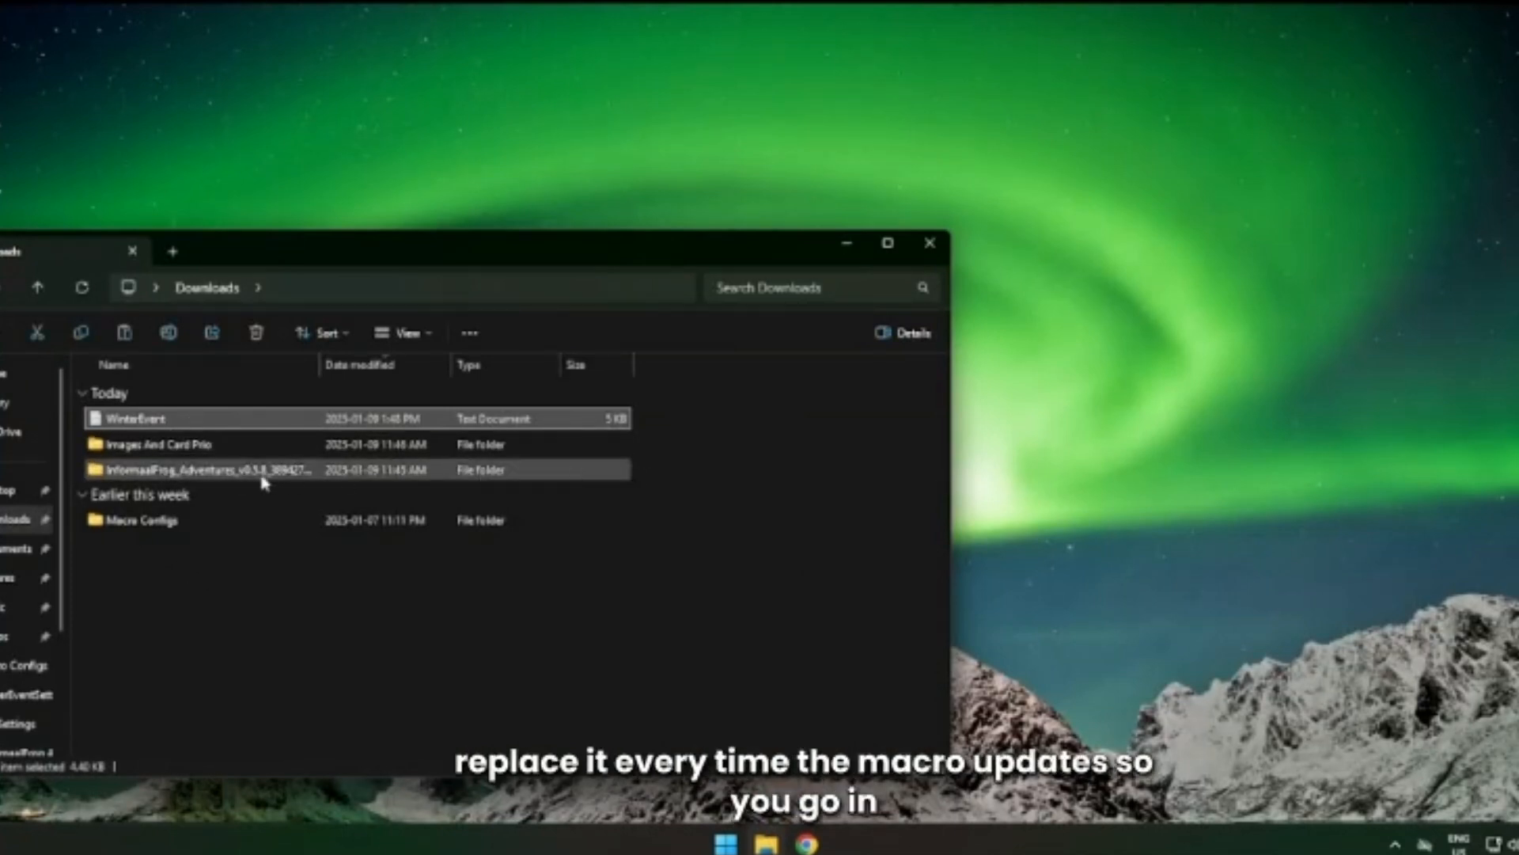
{"action": "double_click", "coordinate": [203, 469]}
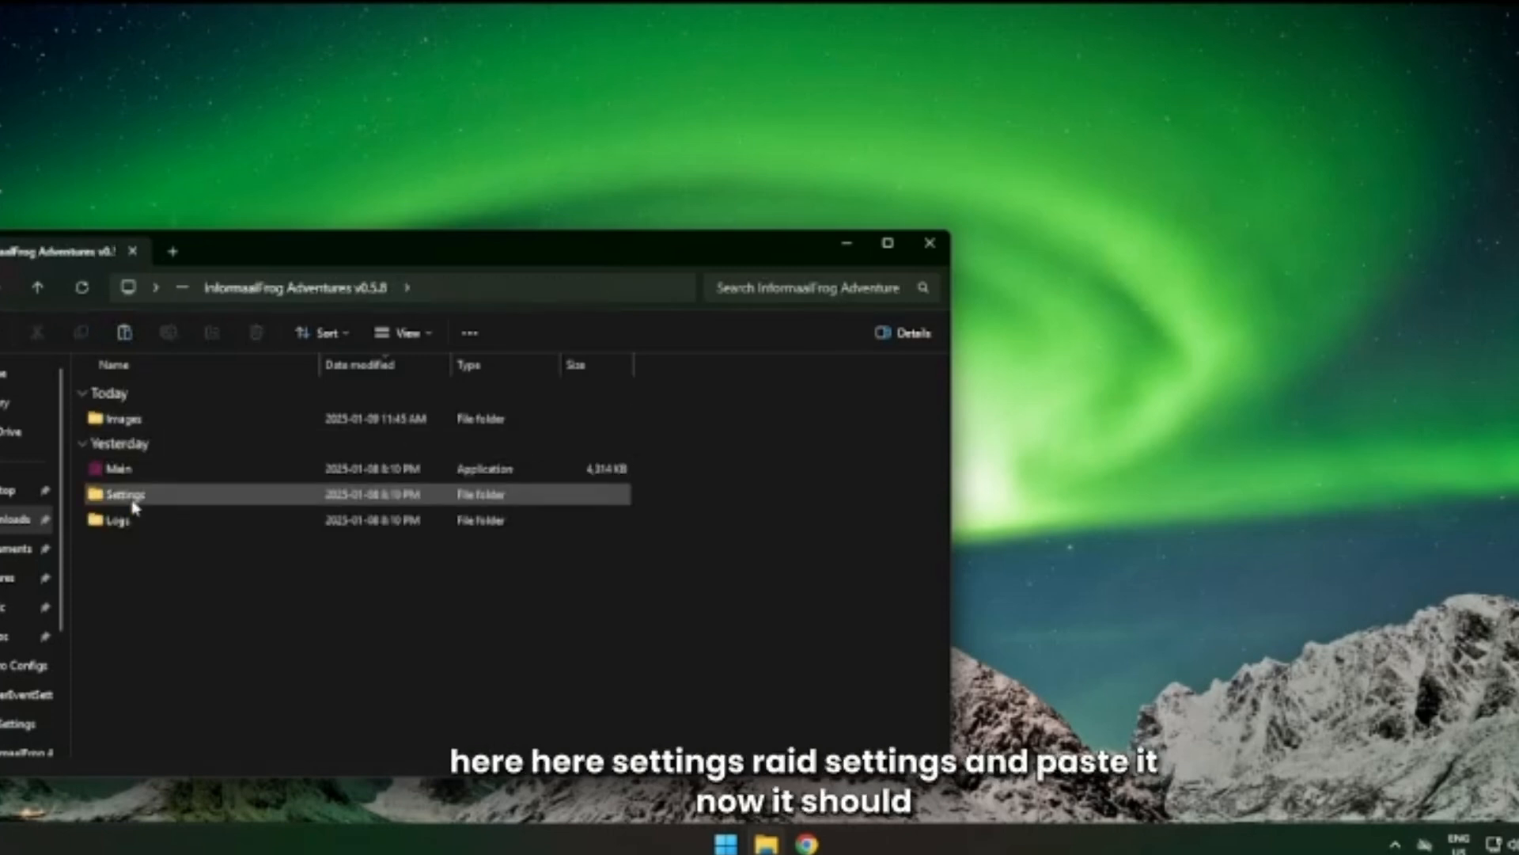
{"action": "double_click", "coordinate": [122, 493]}
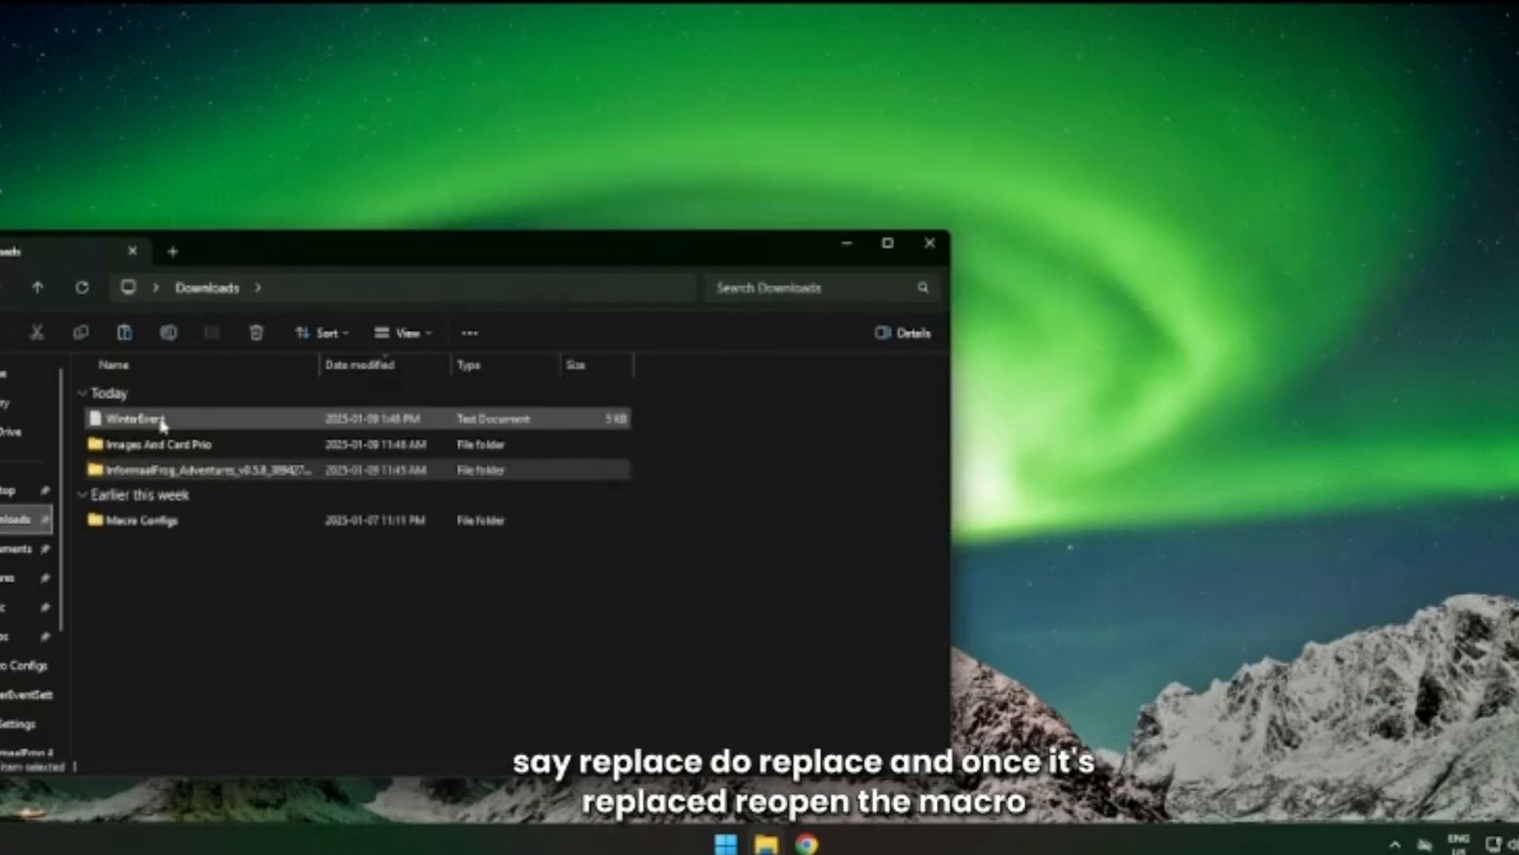
{"action": "double_click", "coordinate": [204, 470]}
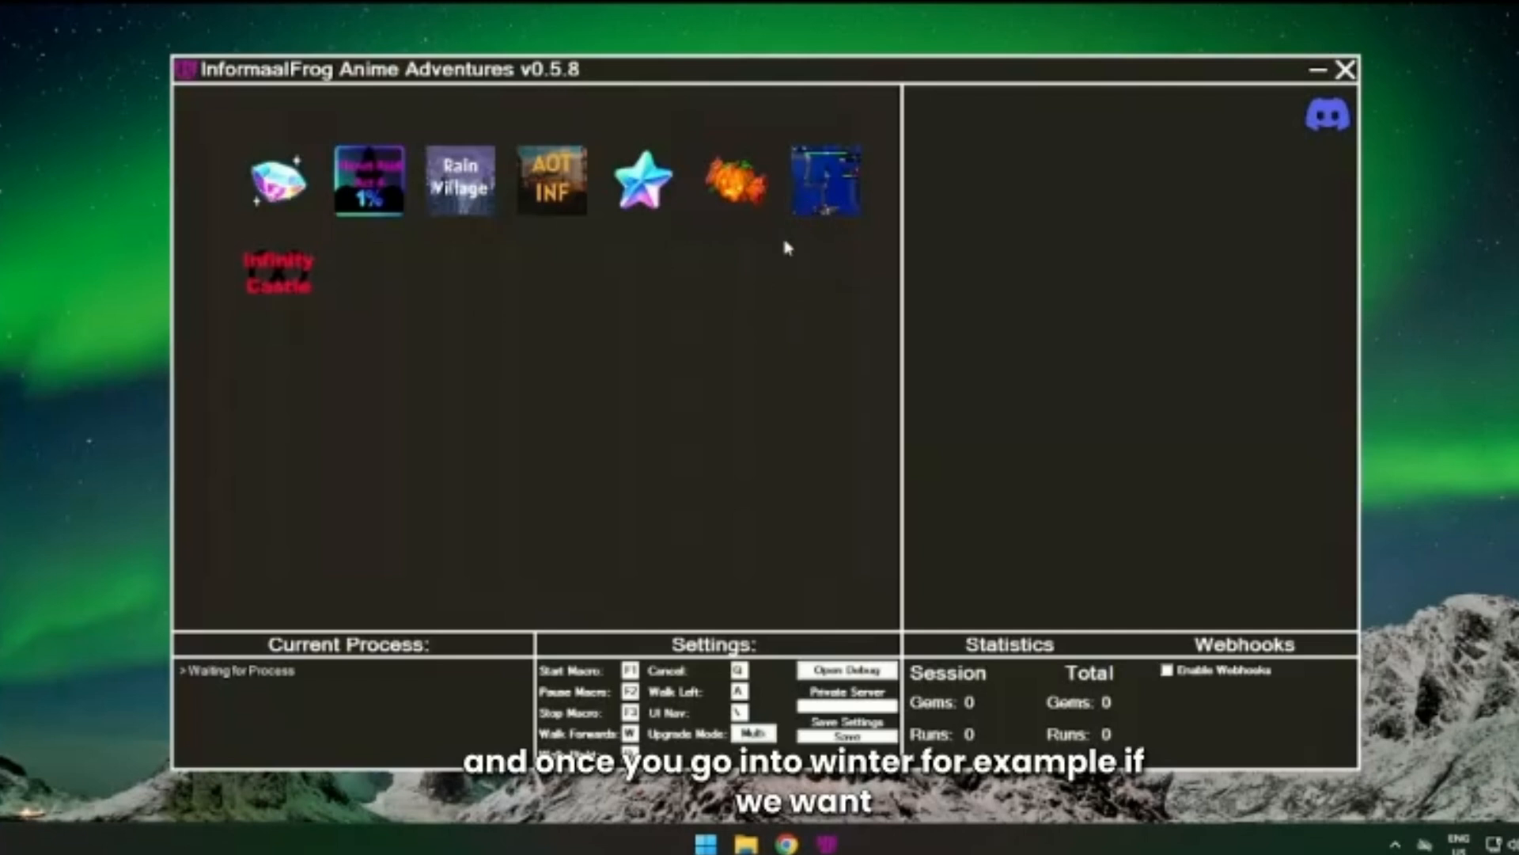
- Select the Winter Event config and check its filled slots on Unit Pages 2 and 1
{"action": "left_click", "coordinate": [642, 180]}
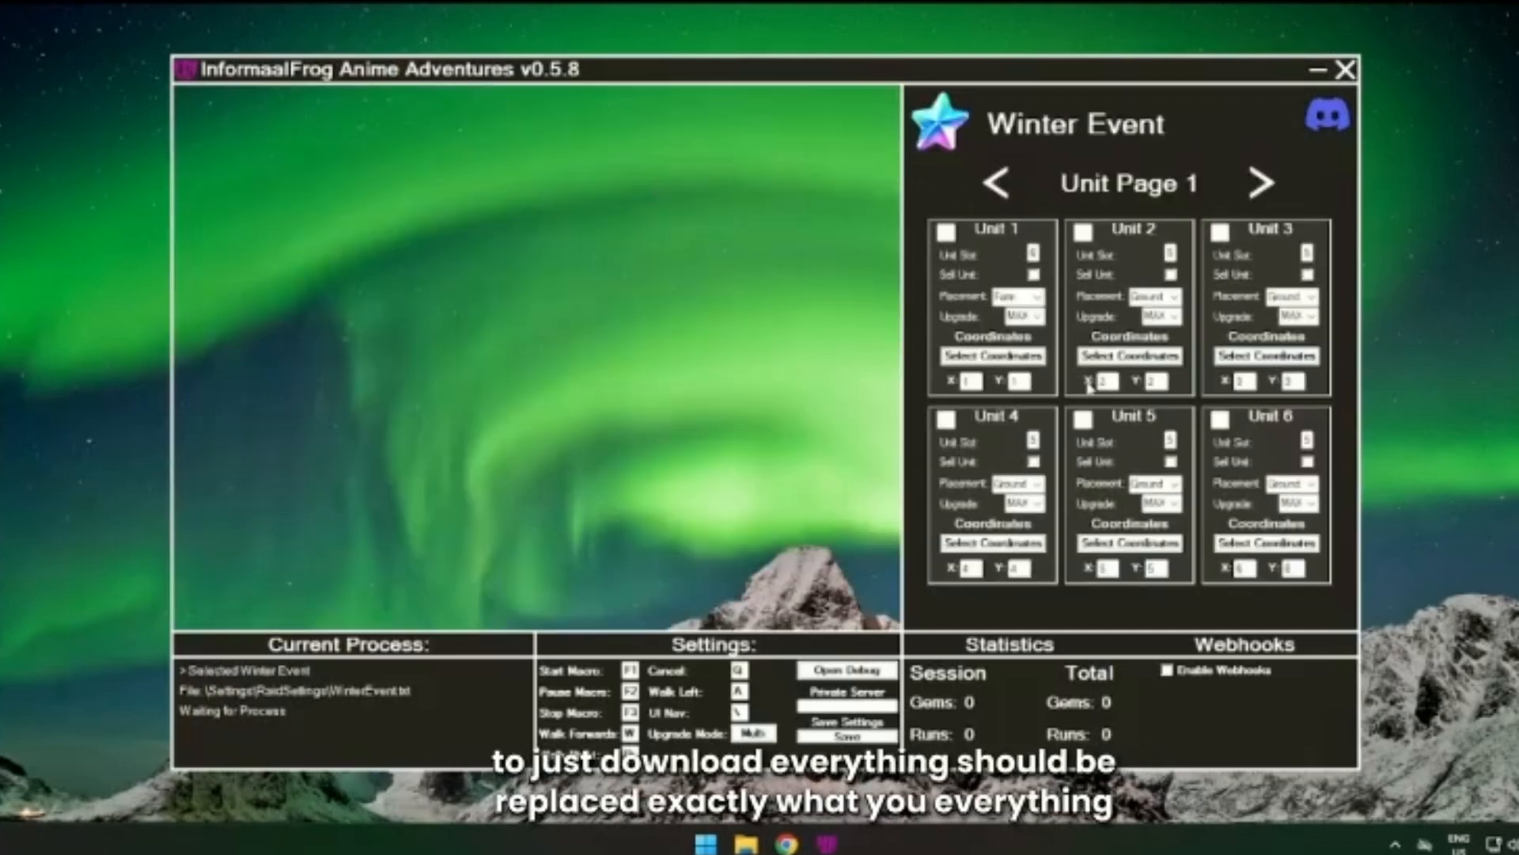
{"action": "left_click", "coordinate": [1261, 183]}
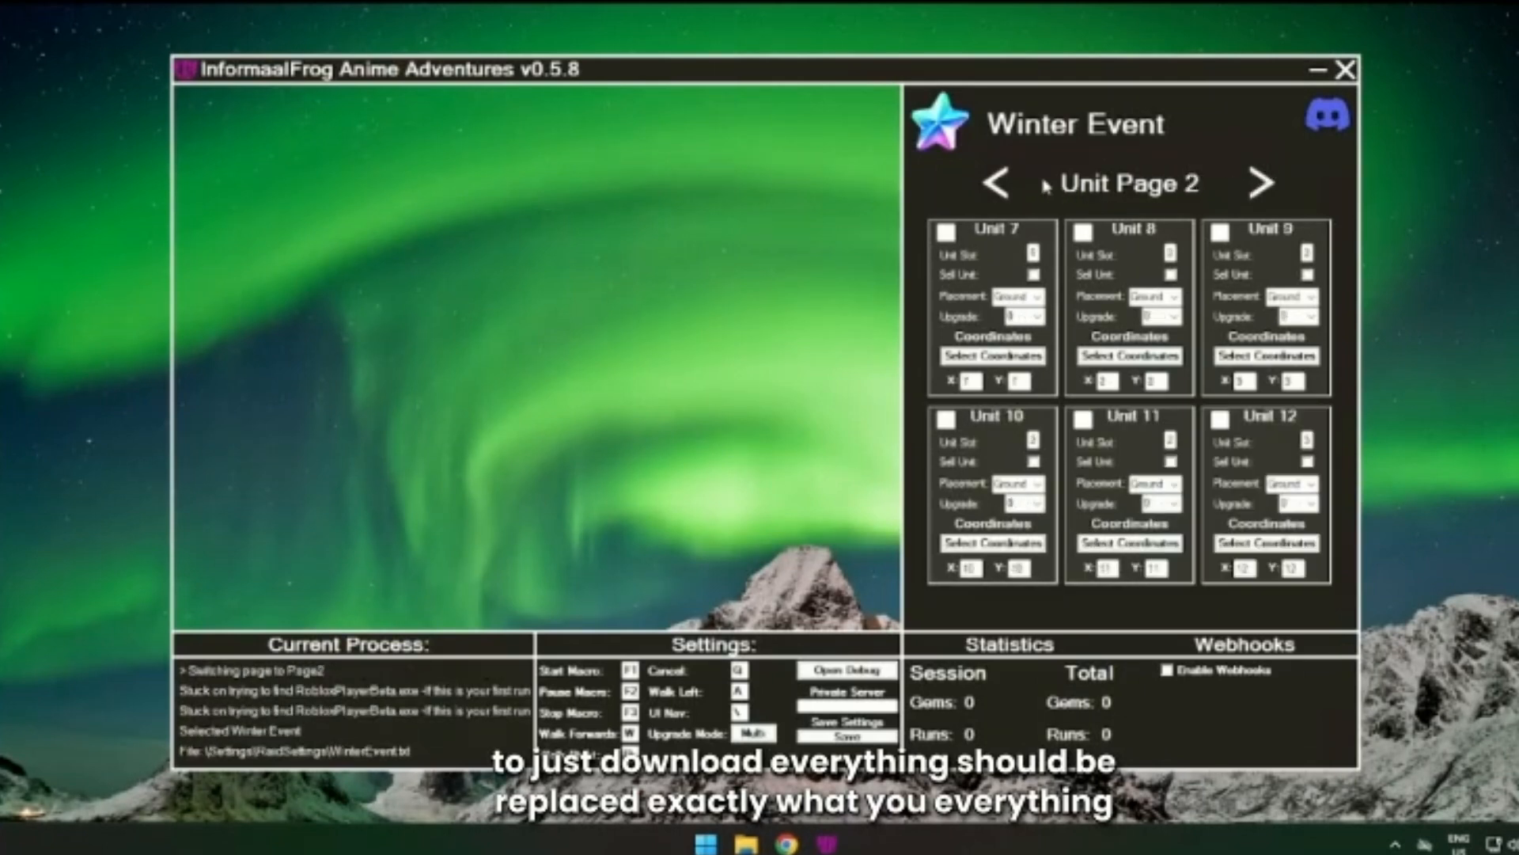
{"action": "left_click", "coordinate": [995, 183]}
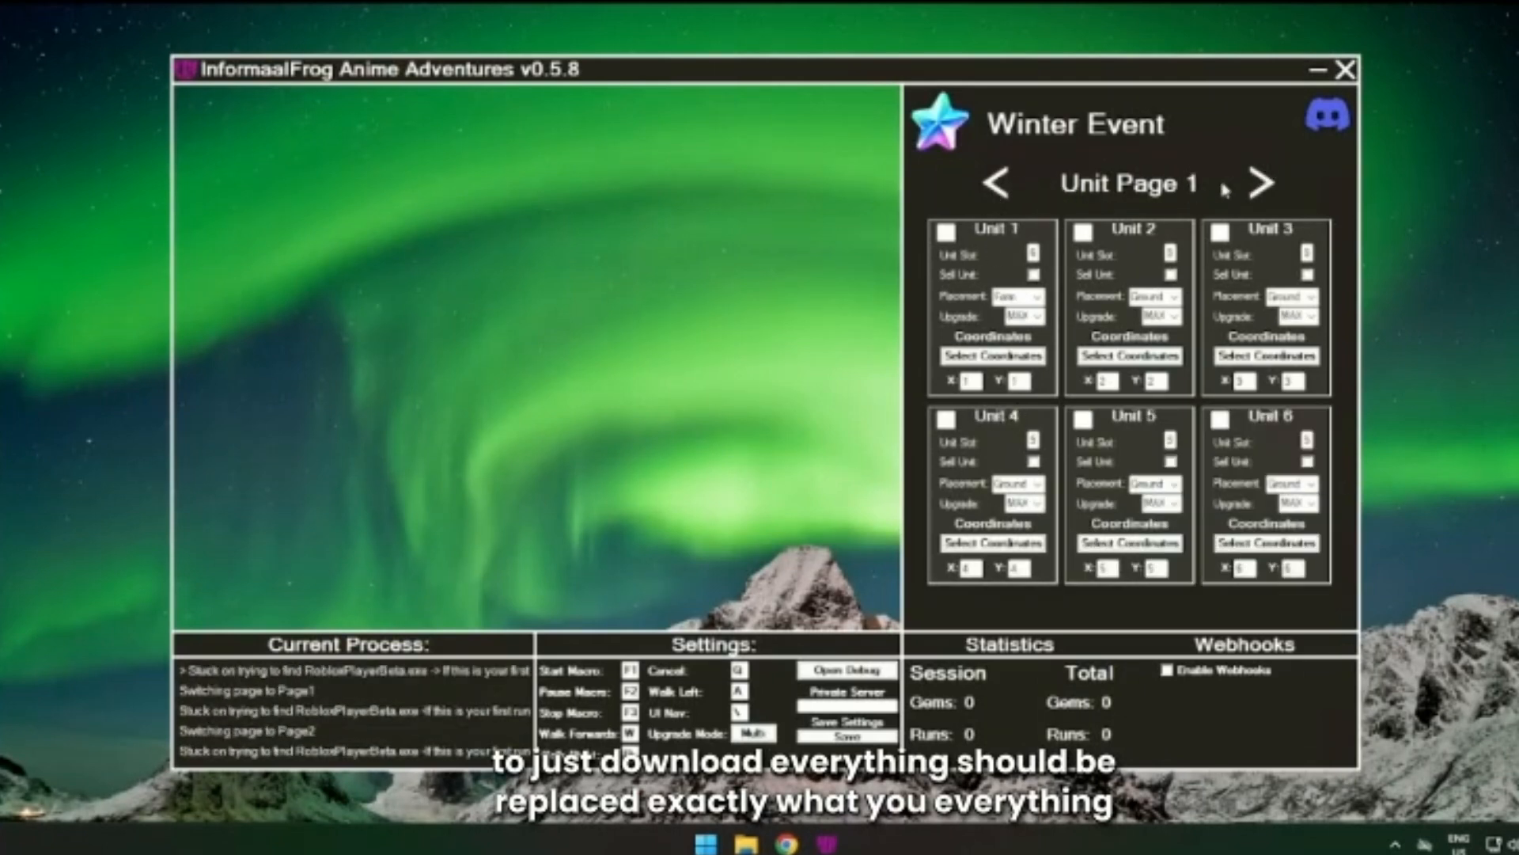